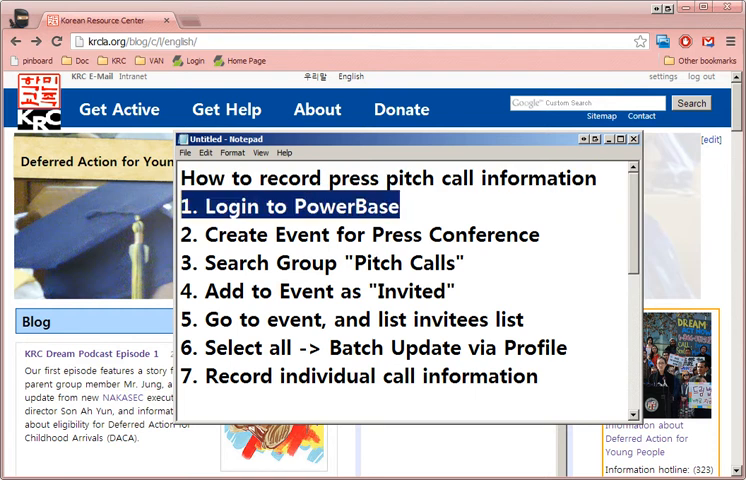
{"action": "left_click", "coordinate": [400, 208]}
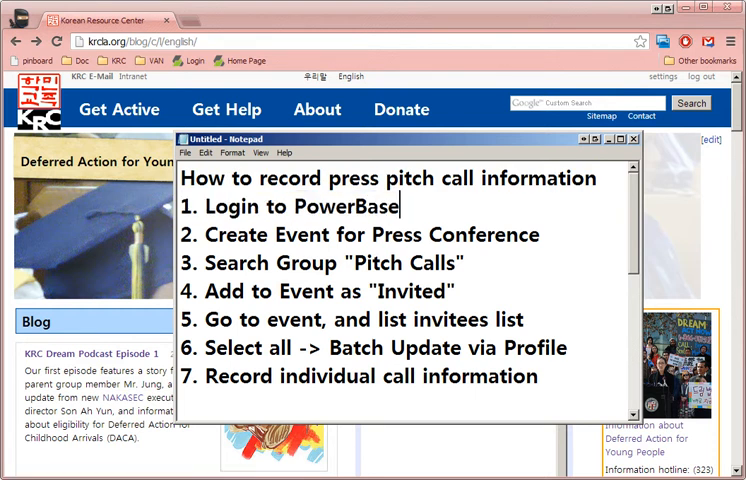
{"action": "left_click", "coordinate": [632, 140]}
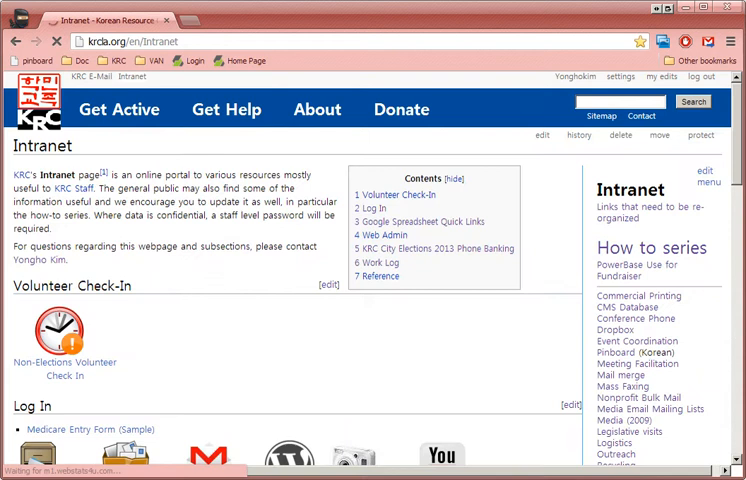
{"action": "scroll", "scroll_direction": "down", "scroll_amount": 3}
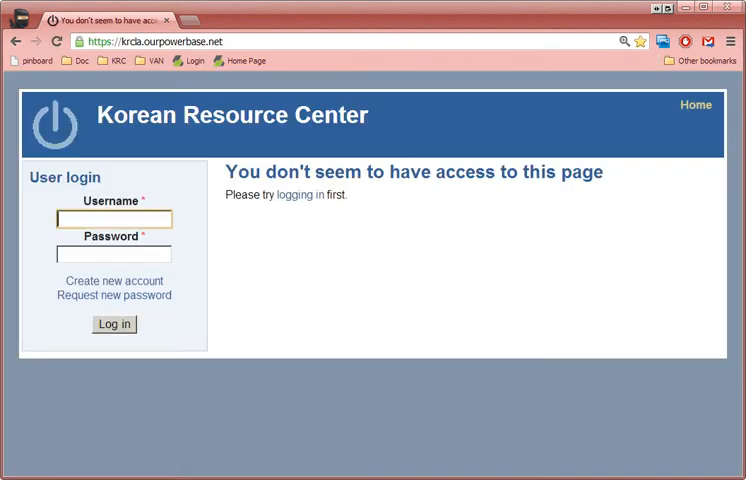
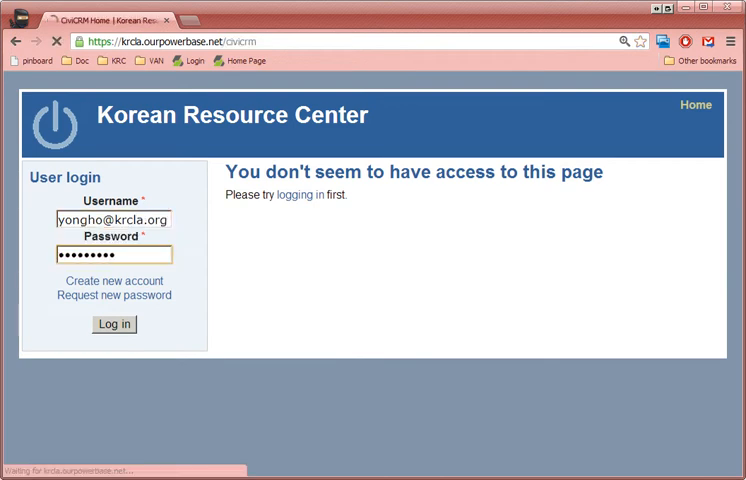
{"action": "left_click", "coordinate": [112, 324]}
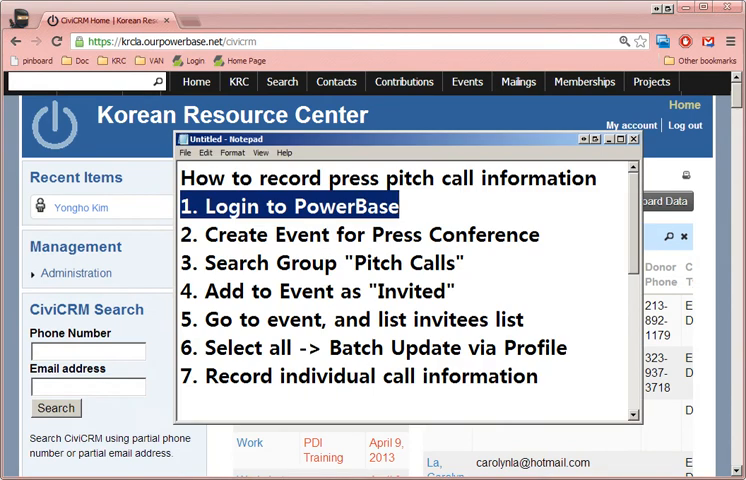
Mark step 2 in the notes and start a new event via Events > New Event.
{"action": "left_click", "coordinate": [360, 234]}
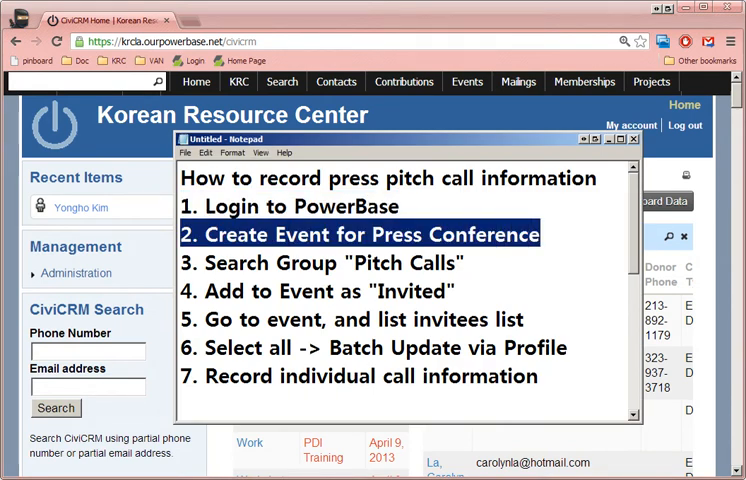
{"action": "left_click", "coordinate": [466, 80]}
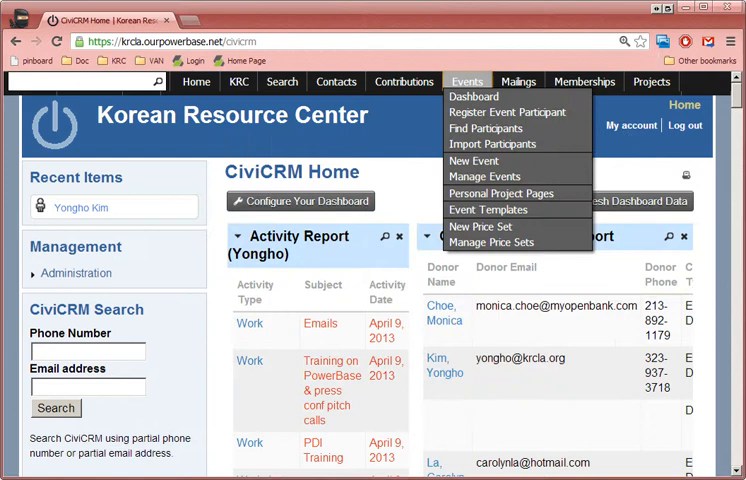
{"action": "mouse_move", "coordinate": [472, 160]}
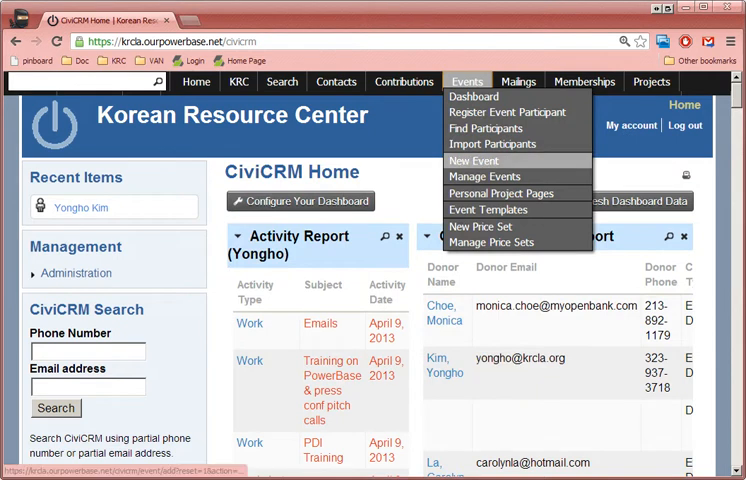
{"action": "left_click", "coordinate": [472, 160]}
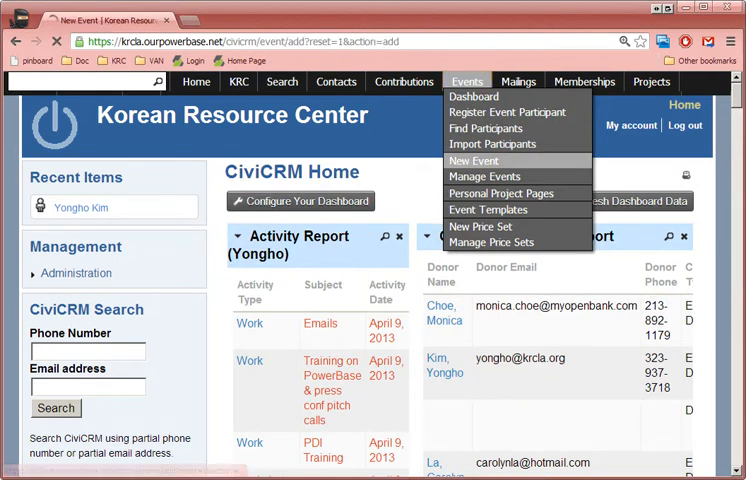
Make the event a Press Conference linked to the Database Implementation project.
{"action": "left_click", "coordinate": [472, 160]}
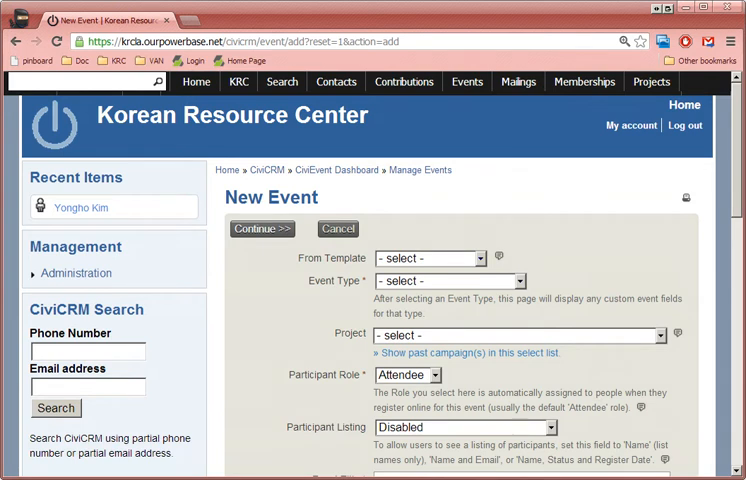
{"action": "left_click", "coordinate": [448, 280]}
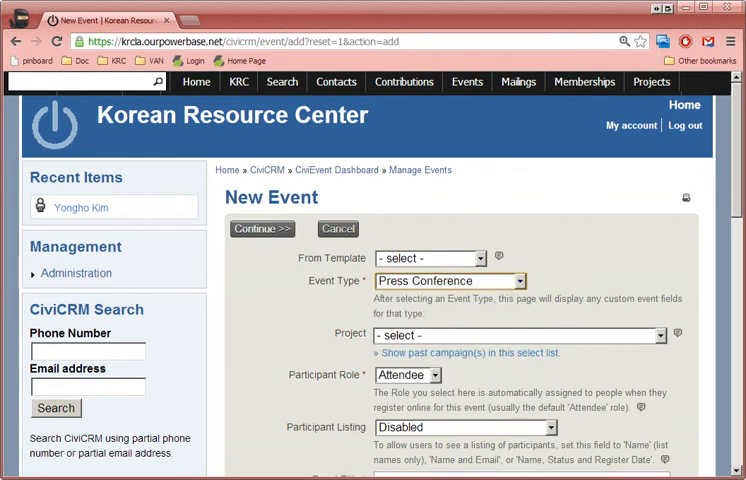
{"action": "scroll", "scroll_direction": "down", "scroll_amount": 3}
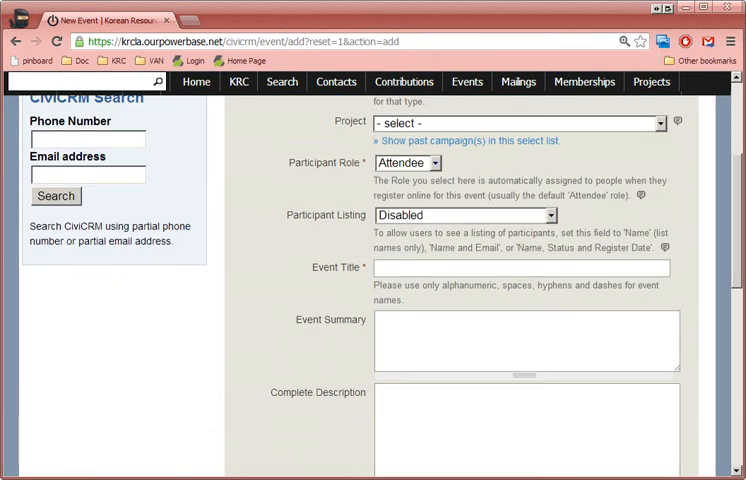
{"action": "left_click", "coordinate": [536, 122]}
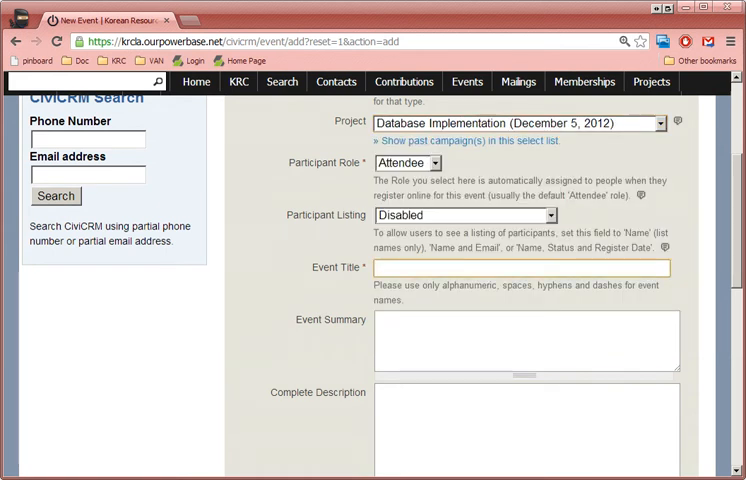
Title the event 'Test Press Conference for Training' and save it with Continue.
{"action": "type", "text": "Test Press Conference f"}
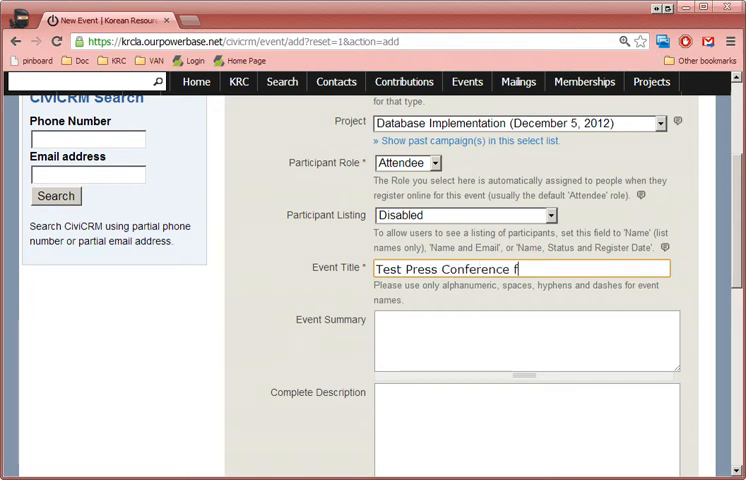
{"action": "type", "text": "or Training"}
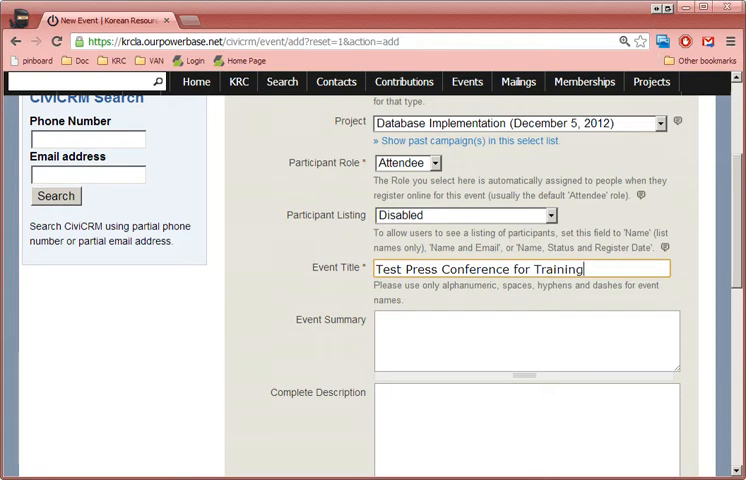
{"action": "scroll", "scroll_direction": "down", "scroll_amount": 3}
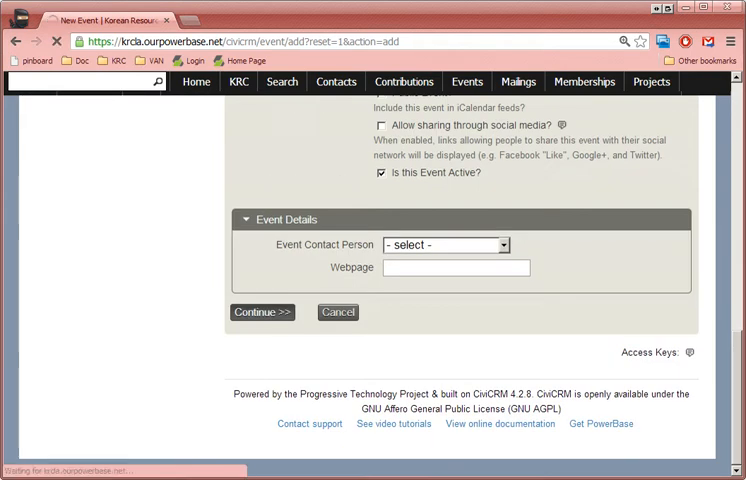
{"action": "left_click", "coordinate": [262, 312]}
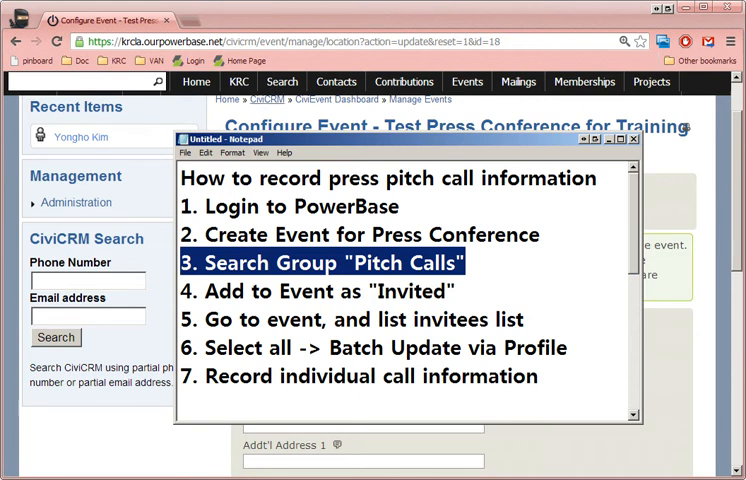
Run Find Contacts limited to the Pitch Calls (KRC) group.
{"action": "left_click", "coordinate": [284, 80]}
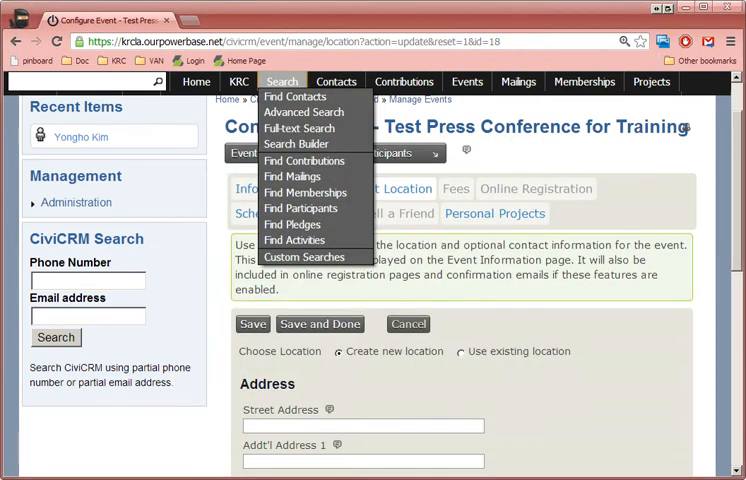
{"action": "mouse_move", "coordinate": [296, 96]}
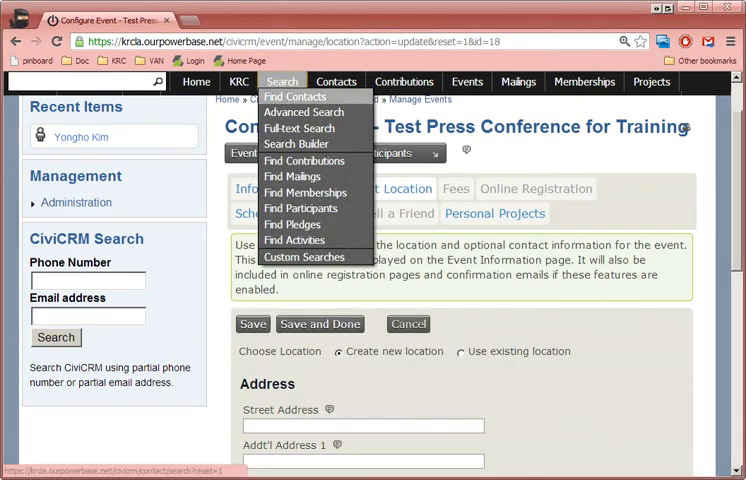
{"action": "left_click", "coordinate": [296, 96]}
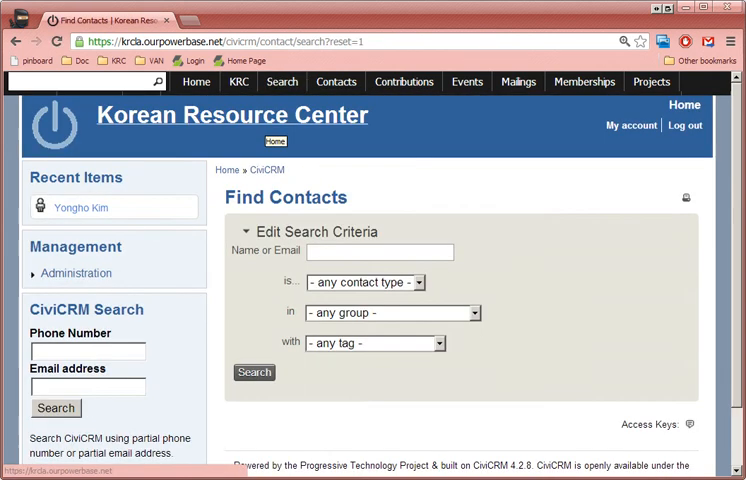
{"action": "left_click", "coordinate": [390, 312]}
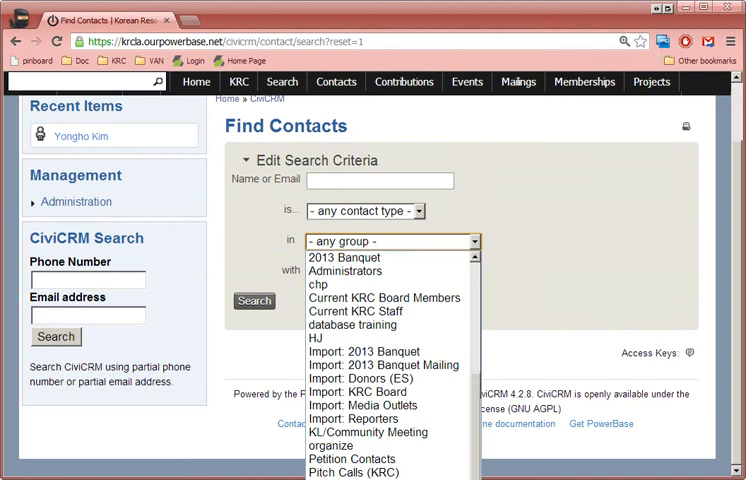
{"action": "mouse_move", "coordinate": [350, 458]}
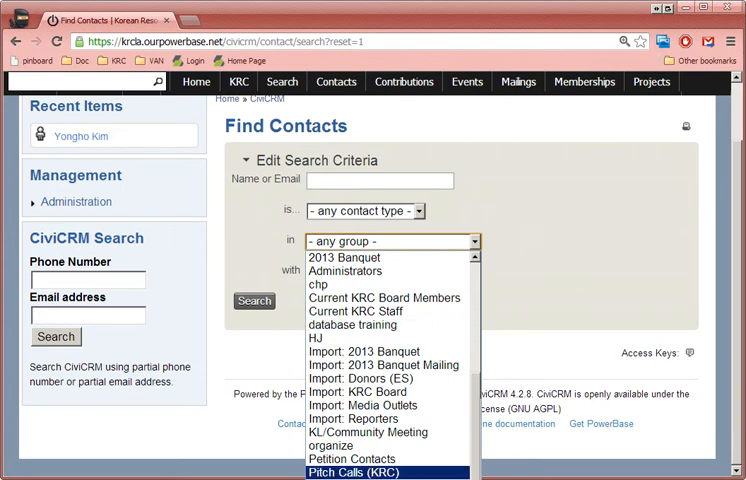
{"action": "left_click", "coordinate": [358, 468]}
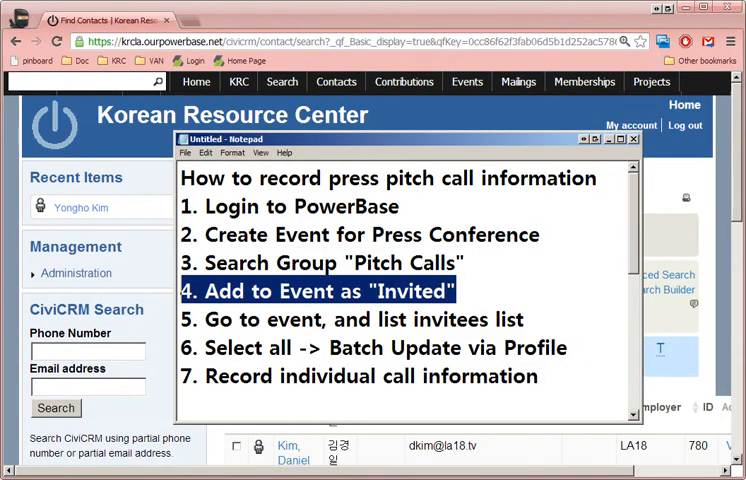
Select all 11 Pitch Calls contacts and choose to add them to an event.
{"action": "left_click", "coordinate": [636, 140]}
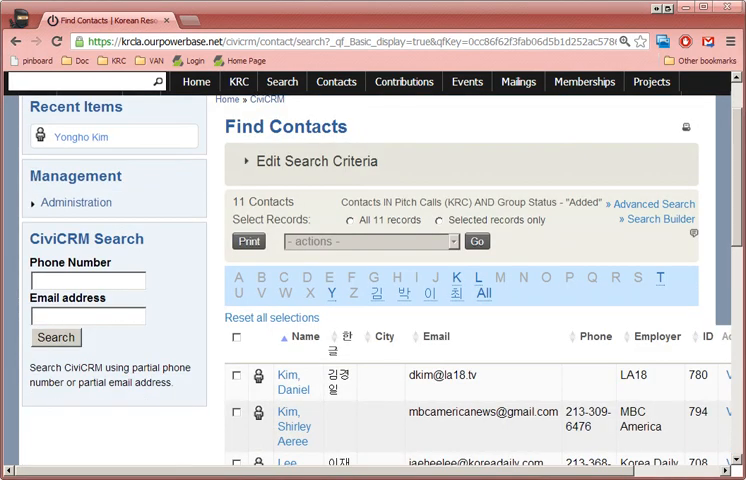
{"action": "mouse_move", "coordinate": [238, 336]}
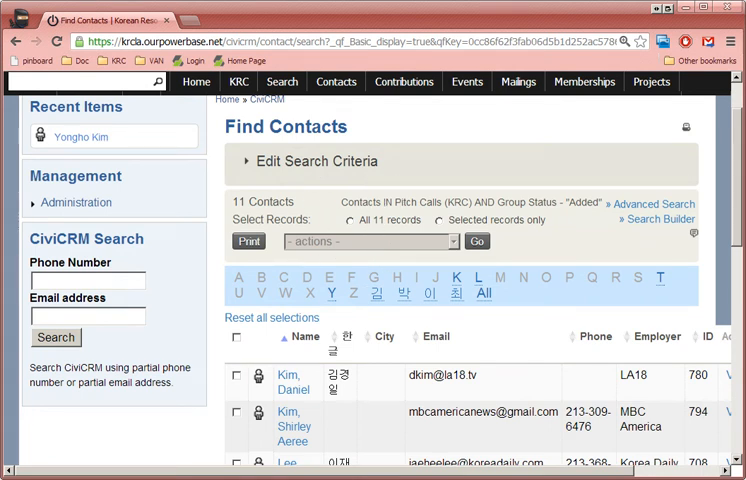
{"action": "left_click", "coordinate": [352, 220]}
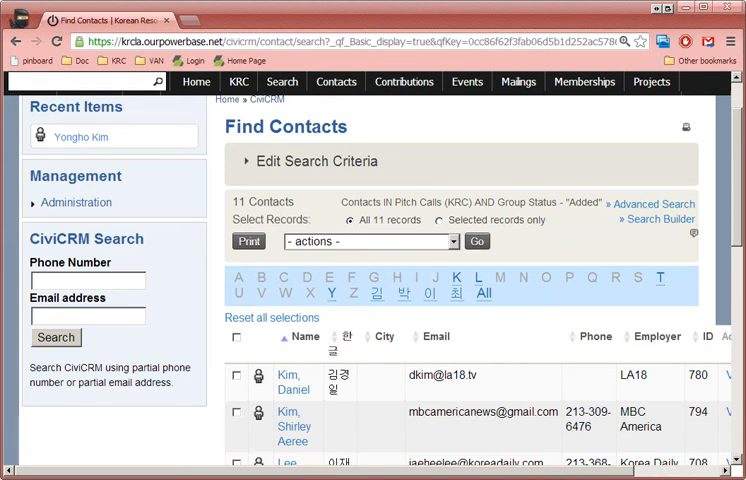
{"action": "scroll", "scroll_direction": "down", "scroll_amount": 3}
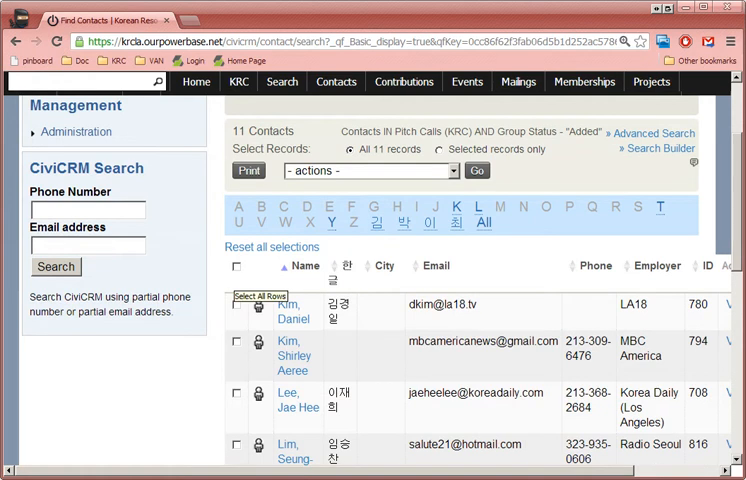
{"action": "scroll", "scroll_direction": "down", "scroll_amount": 3}
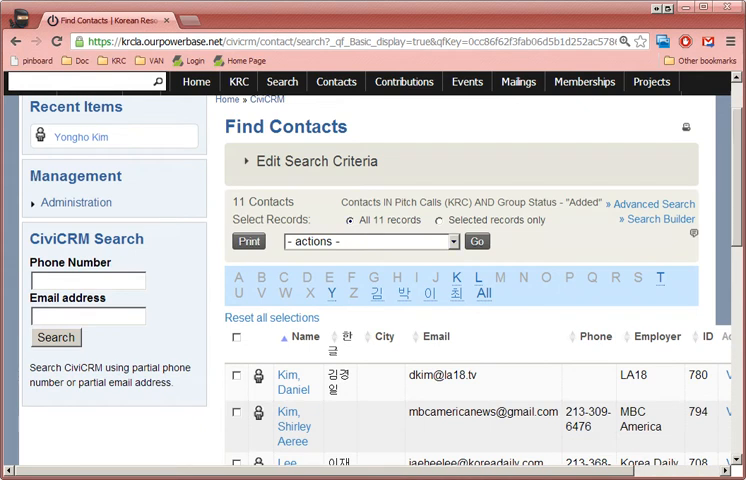
{"action": "left_click", "coordinate": [370, 240]}
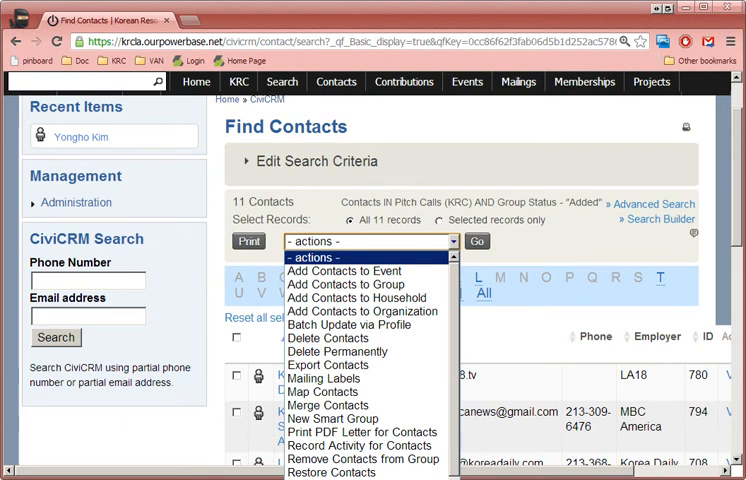
{"action": "mouse_move", "coordinate": [344, 270]}
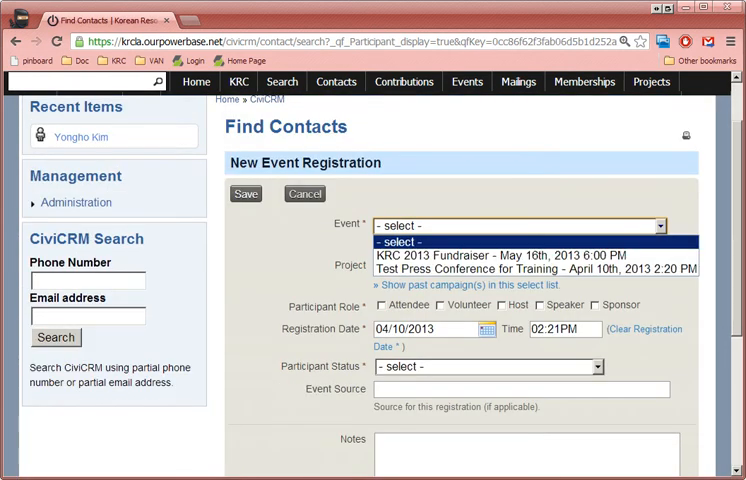
{"action": "mouse_move", "coordinate": [530, 268]}
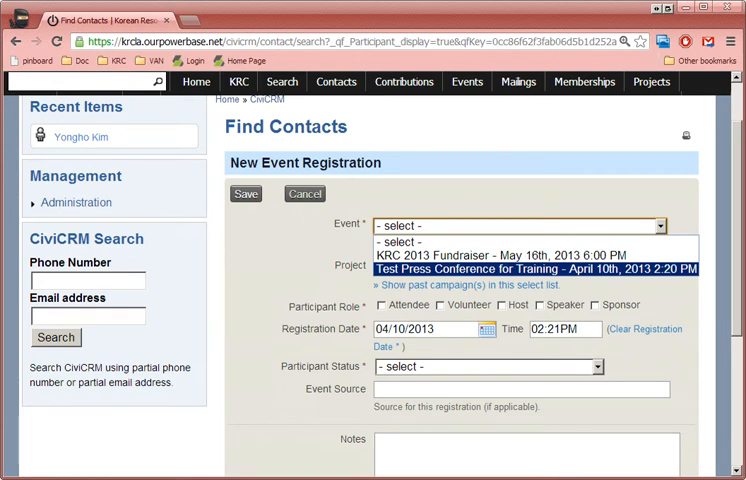
Register them for Test Press Conference for Training with status Invited and save.
{"action": "left_click", "coordinate": [538, 268]}
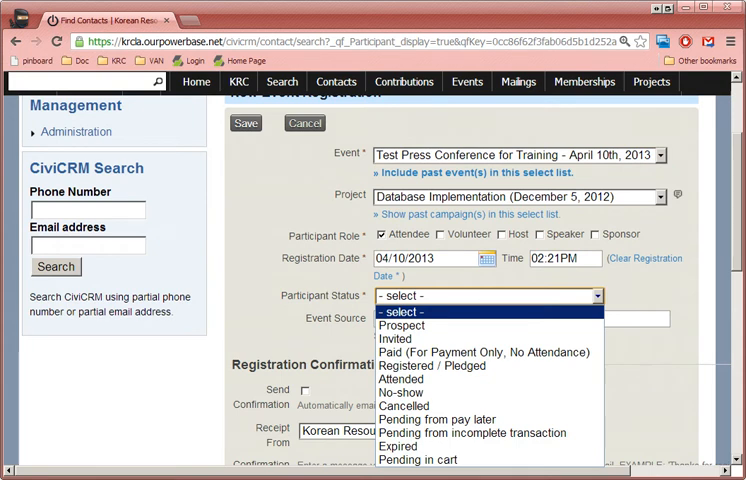
{"action": "left_click", "coordinate": [396, 338]}
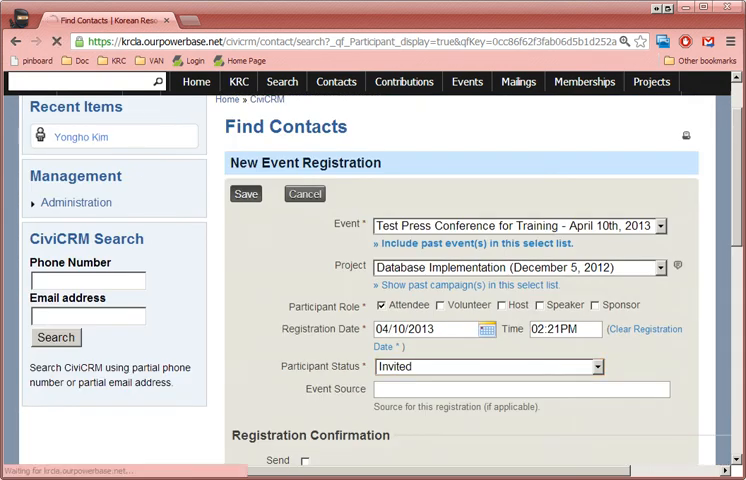
{"action": "left_click", "coordinate": [244, 192]}
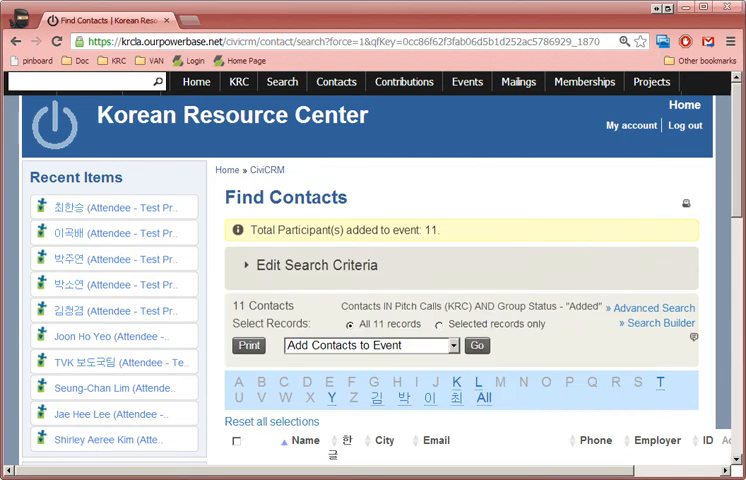
From Manage Events, list the 11 Invited participants of Test Press Conference for Training.
{"action": "left_click", "coordinate": [468, 82]}
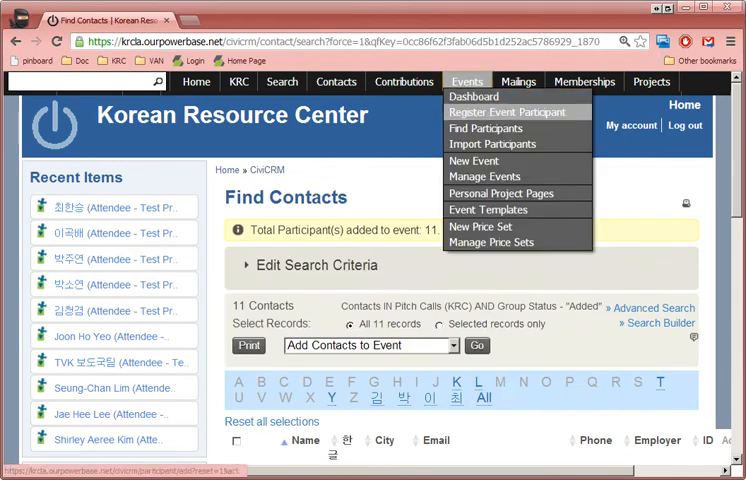
{"action": "left_click", "coordinate": [474, 96]}
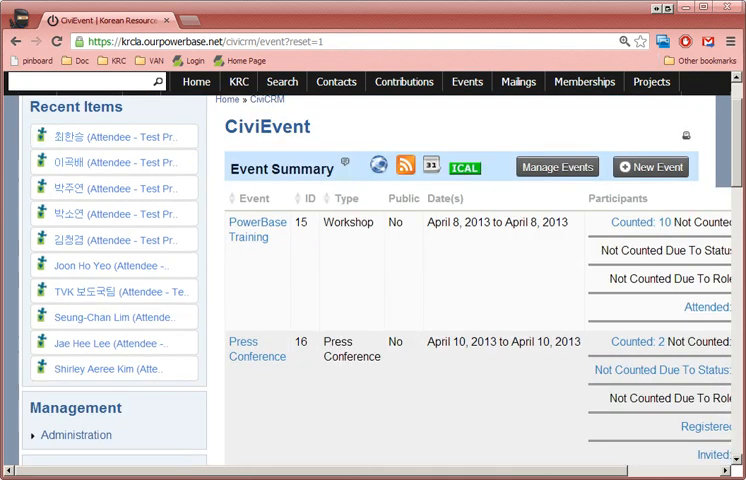
{"action": "scroll", "scroll_direction": "down", "scroll_amount": 3}
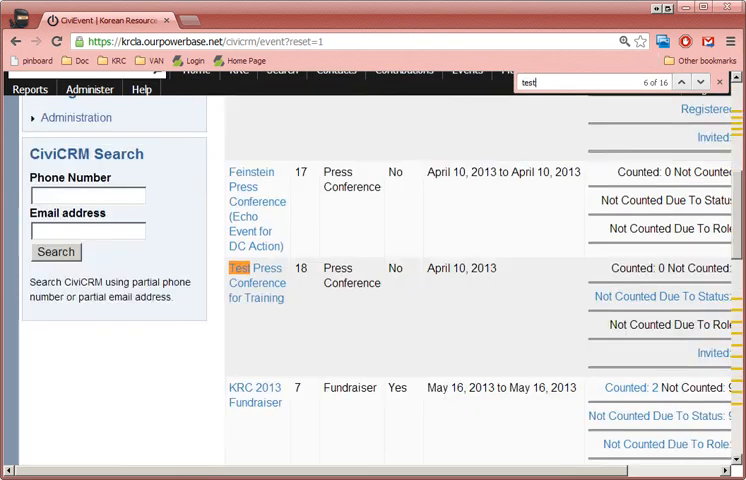
{"action": "mouse_move", "coordinate": [236, 268]}
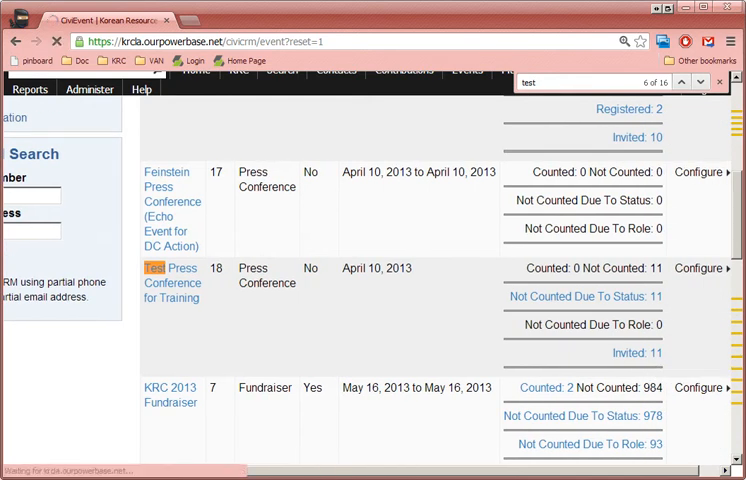
{"action": "left_click", "coordinate": [644, 352]}
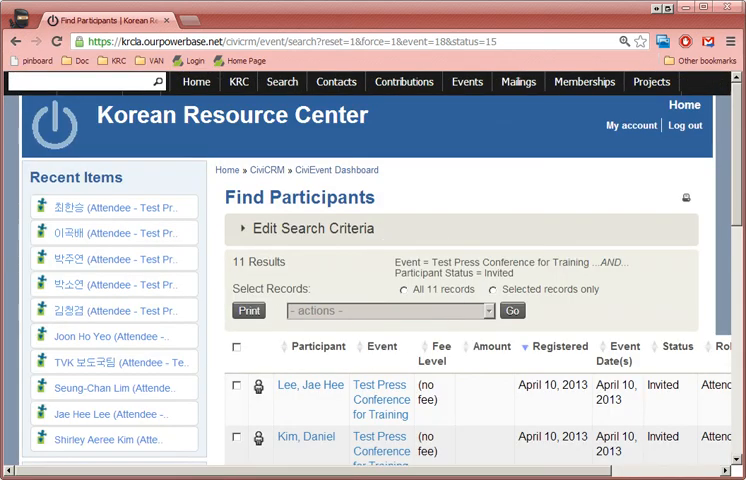
Start Batch Update Participants Via Profile using the Calls: Press Conference Attendance profile.
{"action": "left_click", "coordinate": [388, 310]}
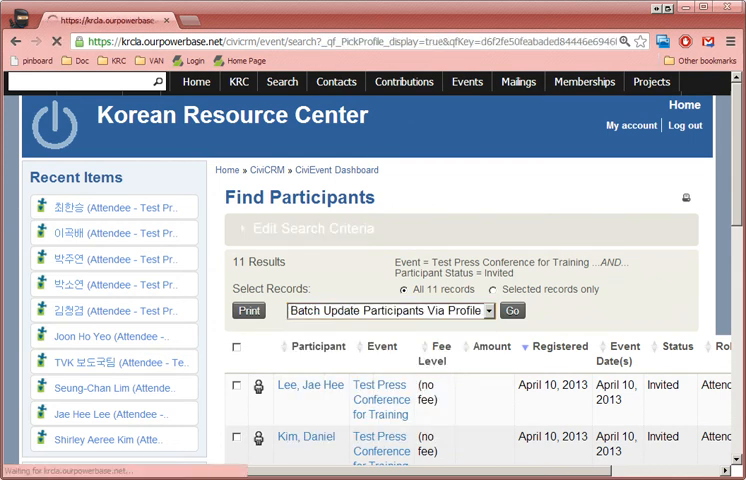
{"action": "left_click", "coordinate": [512, 310]}
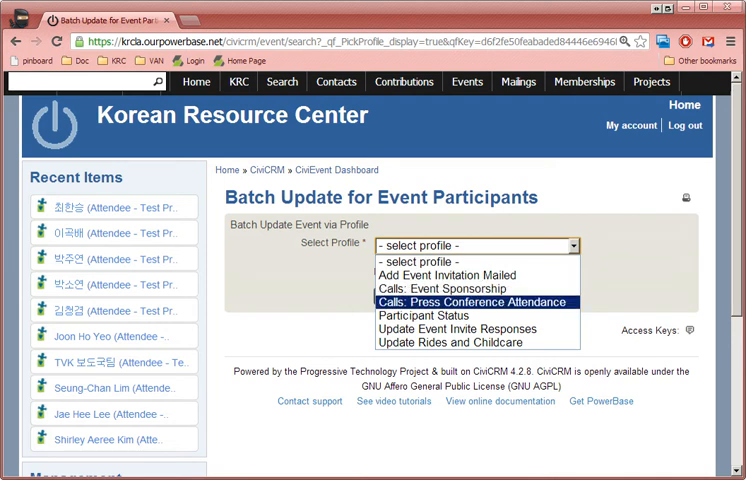
{"action": "left_click", "coordinate": [462, 302]}
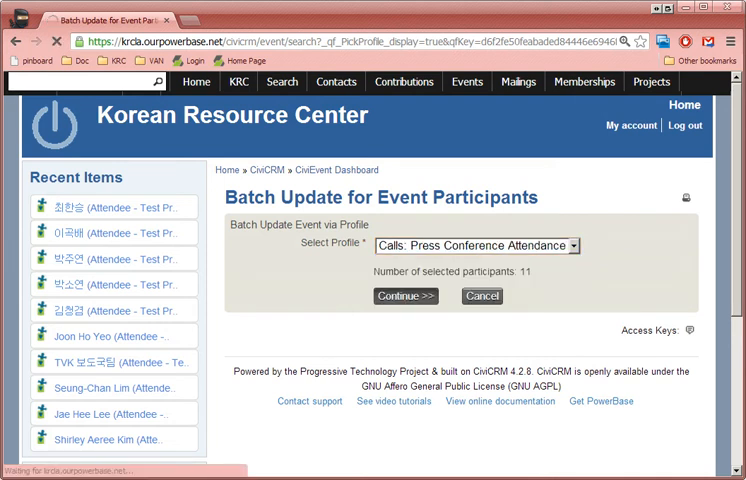
{"action": "left_click", "coordinate": [406, 296]}
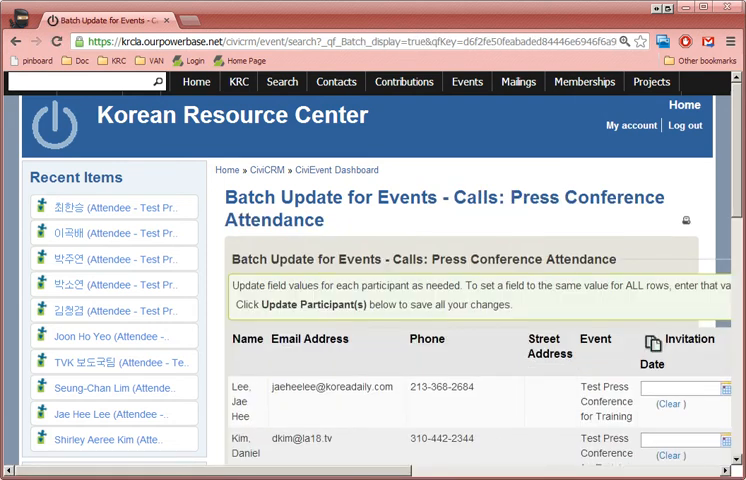
Set the first Invitation Date to 4/10/2013 and copy it down to every participant row.
{"action": "scroll", "scroll_direction": "down", "scroll_amount": 3}
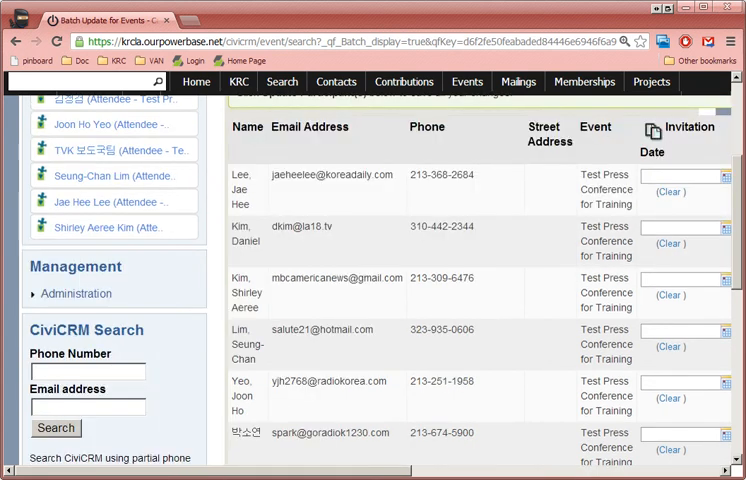
{"action": "scroll", "scroll_direction": "down", "scroll_amount": 3}
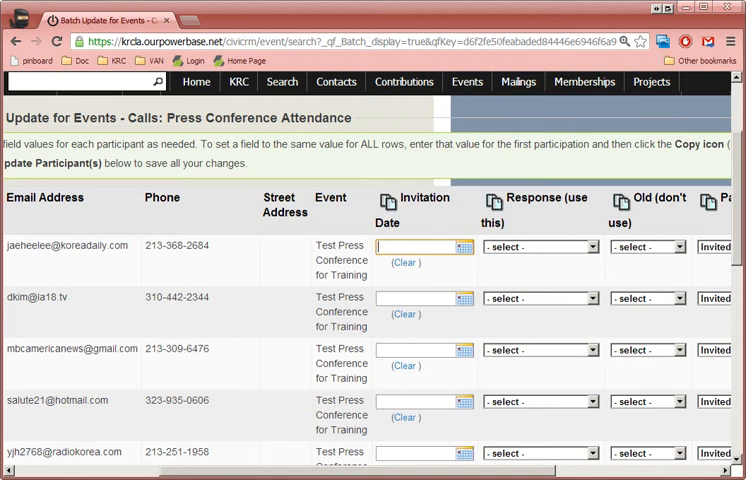
{"action": "type", "text": "4"}
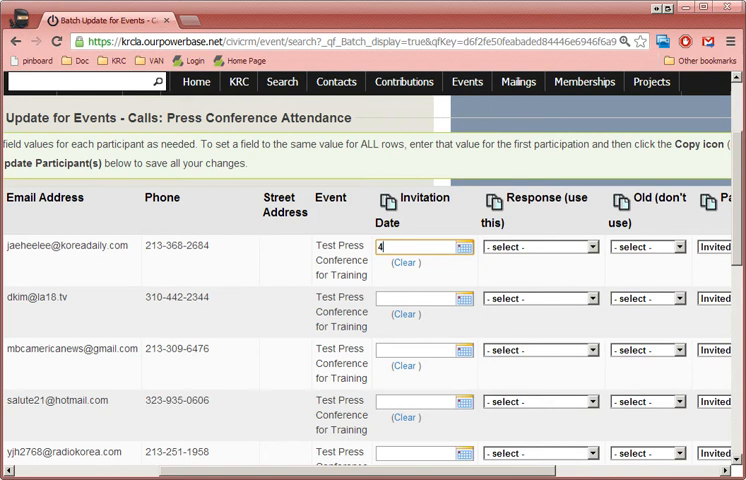
{"action": "type", "text": "/10/2013"}
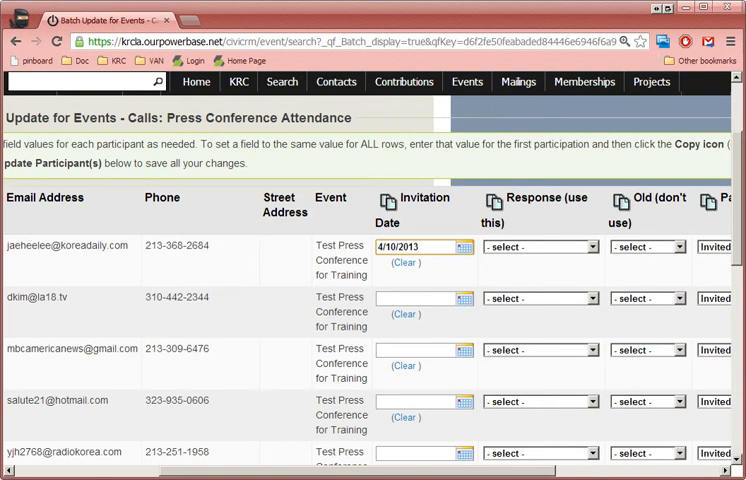
{"action": "scroll", "scroll_direction": "down", "scroll_amount": 3}
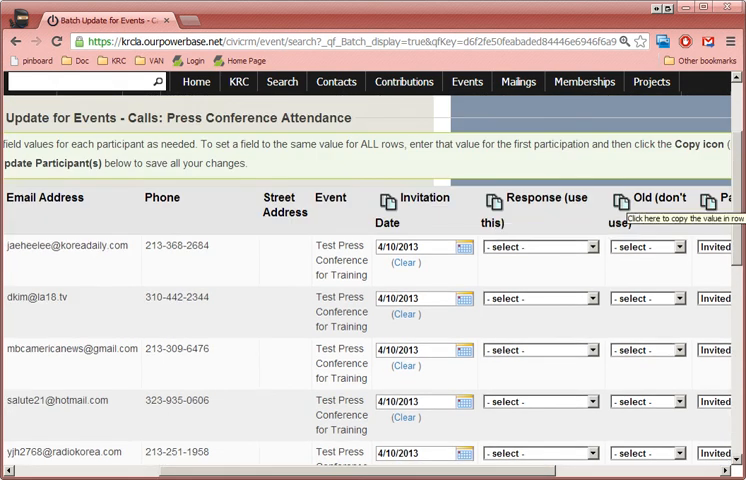
Record call responses (Yes, No, Maybe, Not Home) and set the first reporter to Registered / Pledged.
{"action": "left_click", "coordinate": [540, 246]}
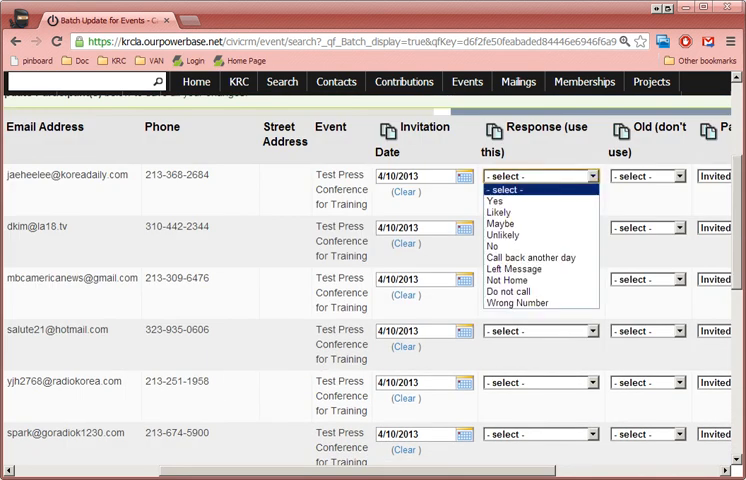
{"action": "left_click", "coordinate": [540, 228]}
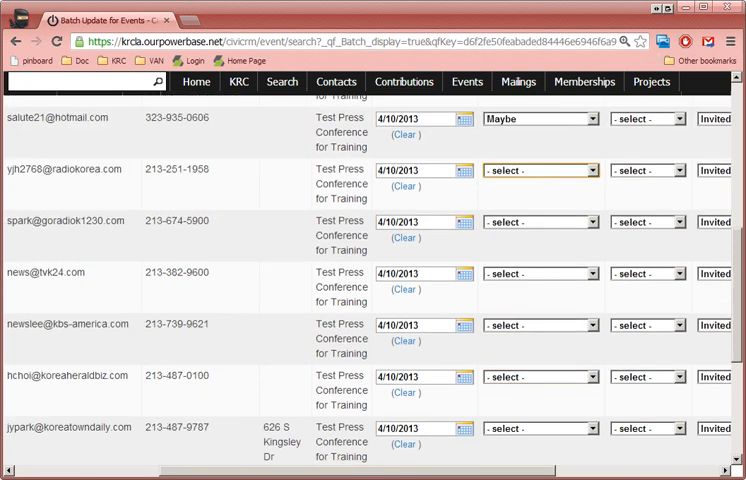
{"action": "left_click", "coordinate": [548, 168]}
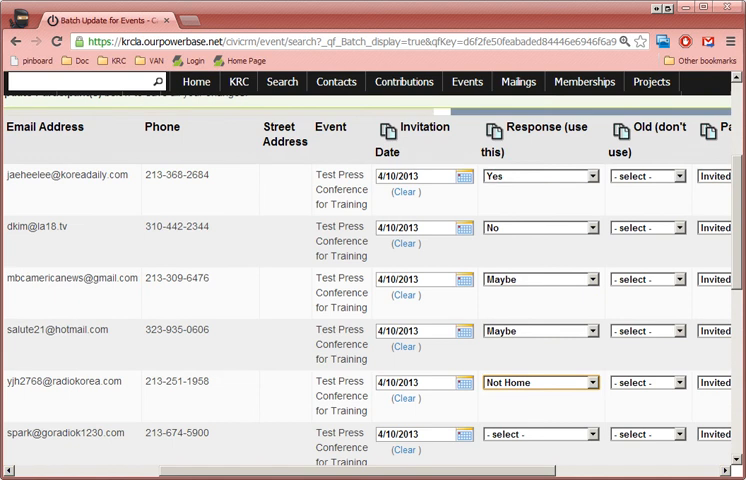
{"action": "scroll", "scroll_direction": "right", "scroll_amount": 3}
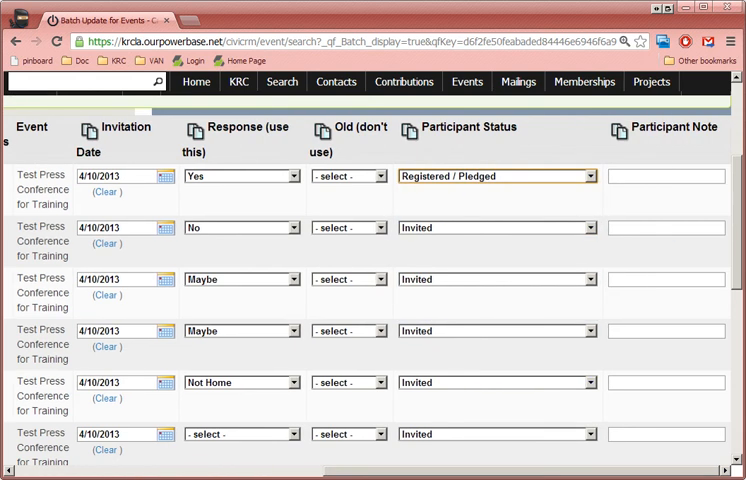
{"action": "left_click", "coordinate": [664, 176]}
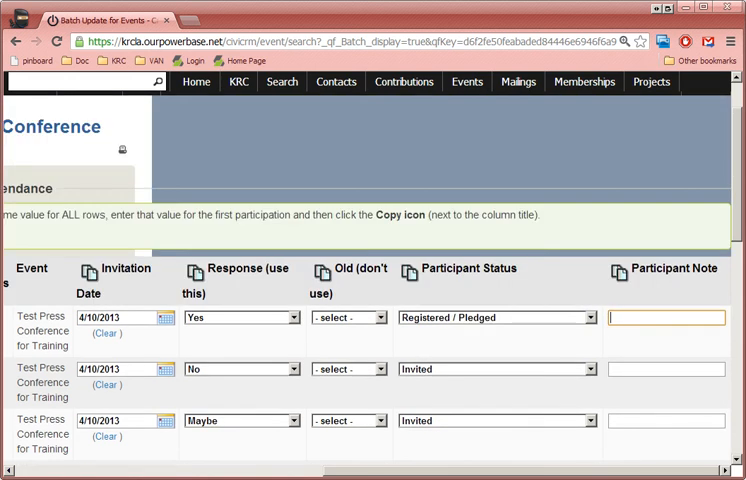
Save with Update Participant(s) and switch to the printer-friendly attendance sheet.
{"action": "scroll", "scroll_direction": "down", "scroll_amount": 3}
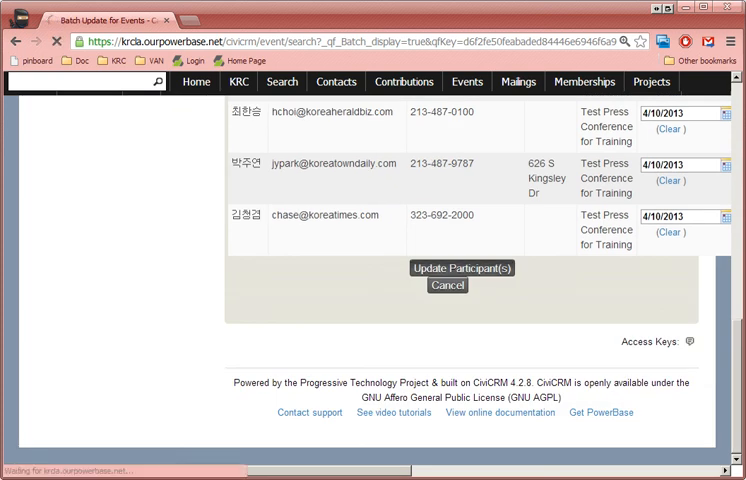
{"action": "left_click", "coordinate": [460, 268]}
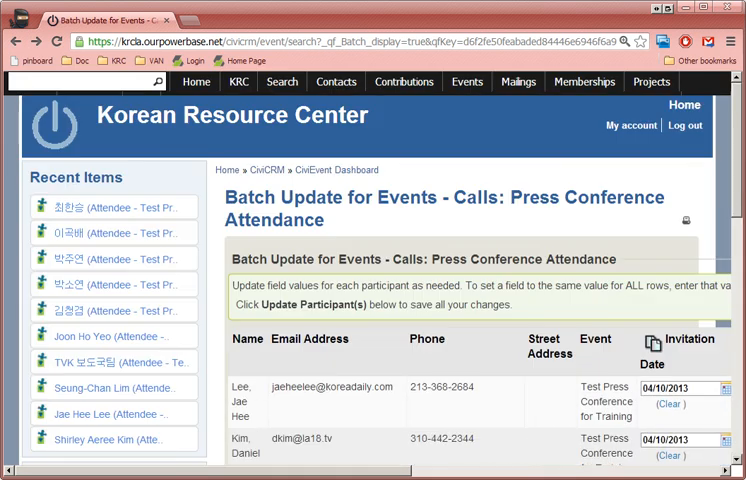
{"action": "left_click", "coordinate": [684, 220]}
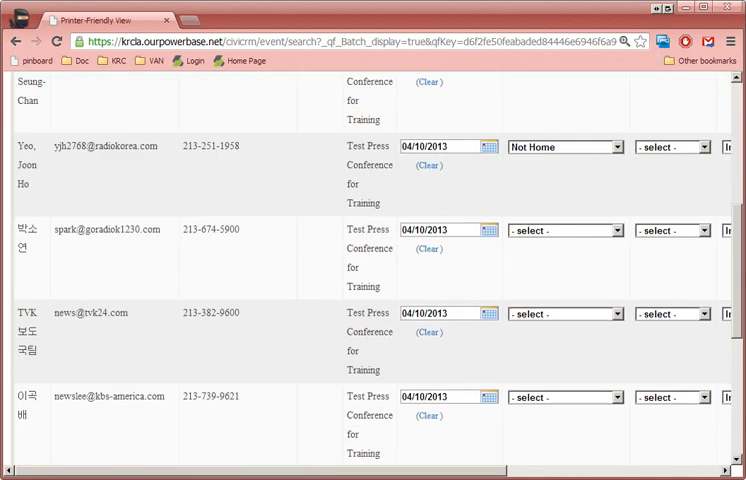
Send the landscape attendance sheet to the printer from the browser Print dialog.
{"action": "scroll", "scroll_direction": "up", "scroll_amount": 3}
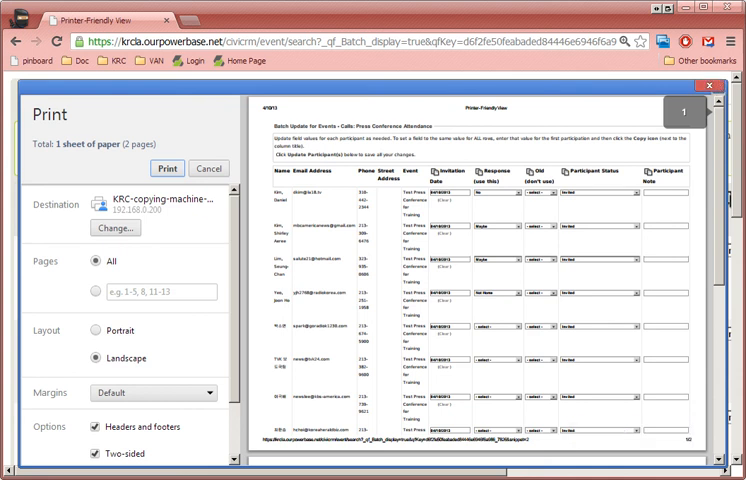
{"action": "left_click", "coordinate": [210, 168]}
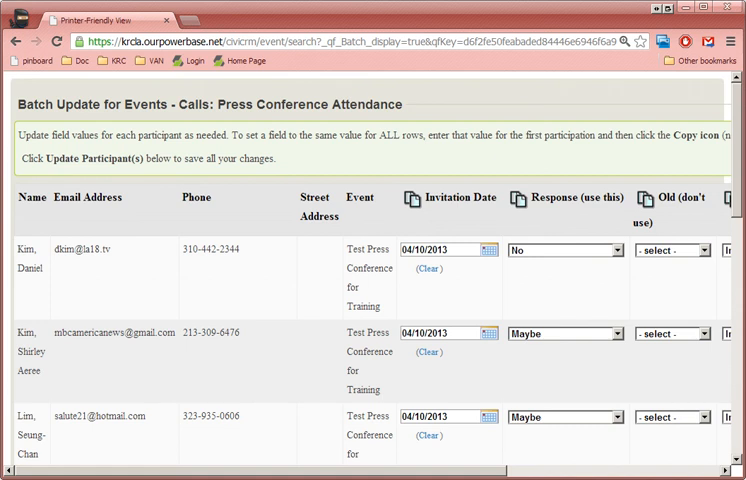